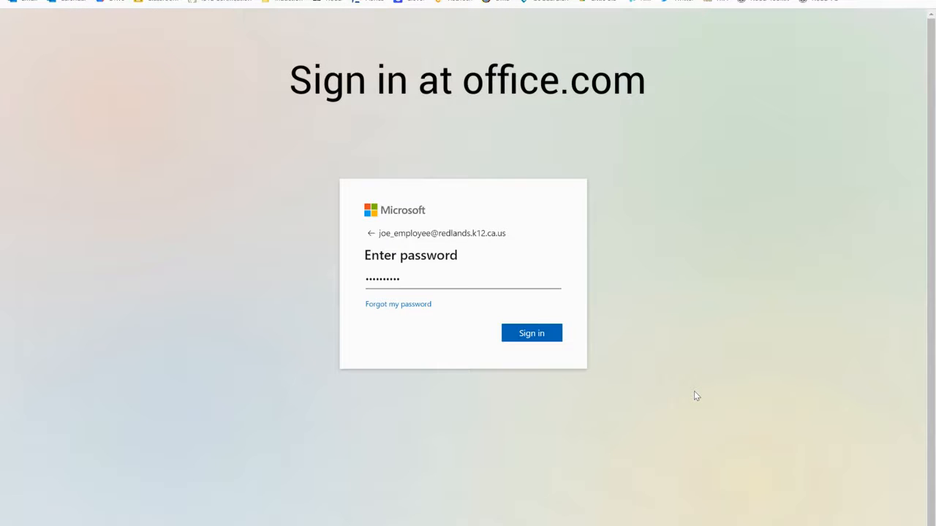
Submit the account password so the sign-in asks for the authentication token's code.
click(532, 333)
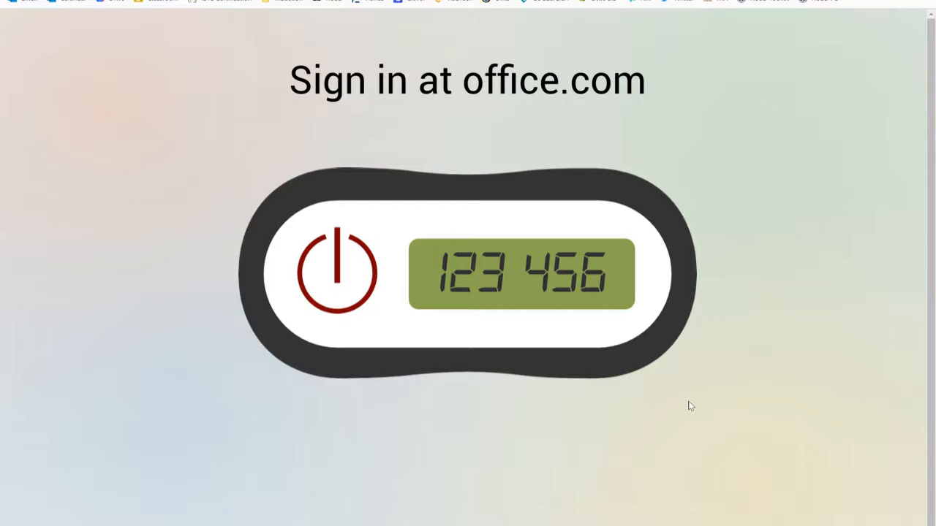
mouse_move(638, 459)
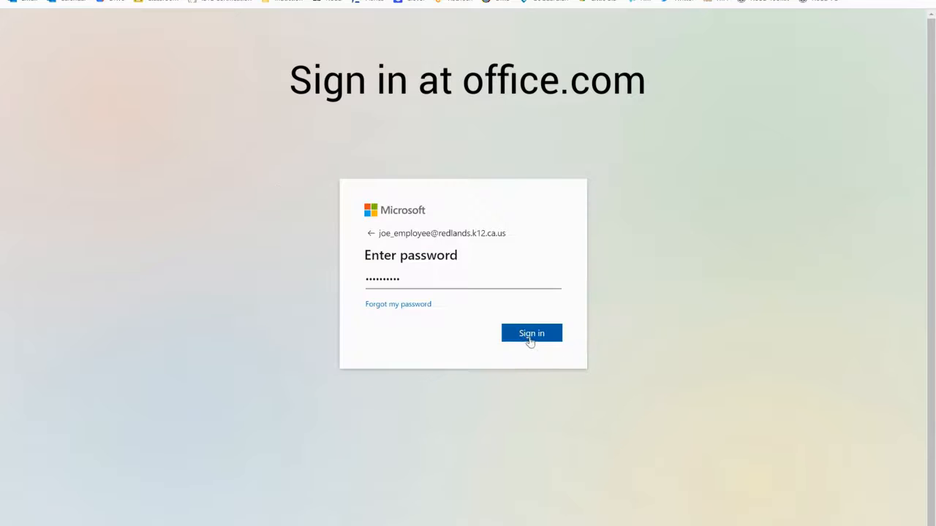
click(532, 333)
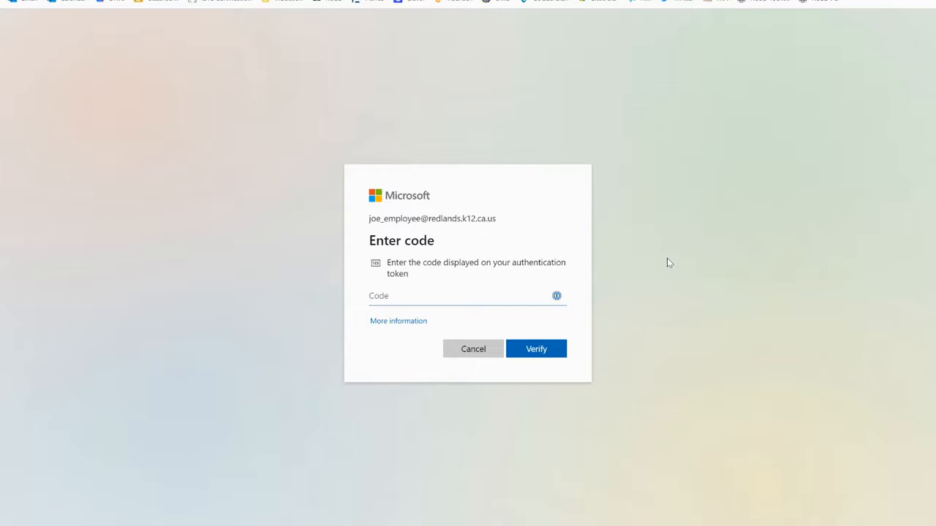
mouse_move(708, 281)
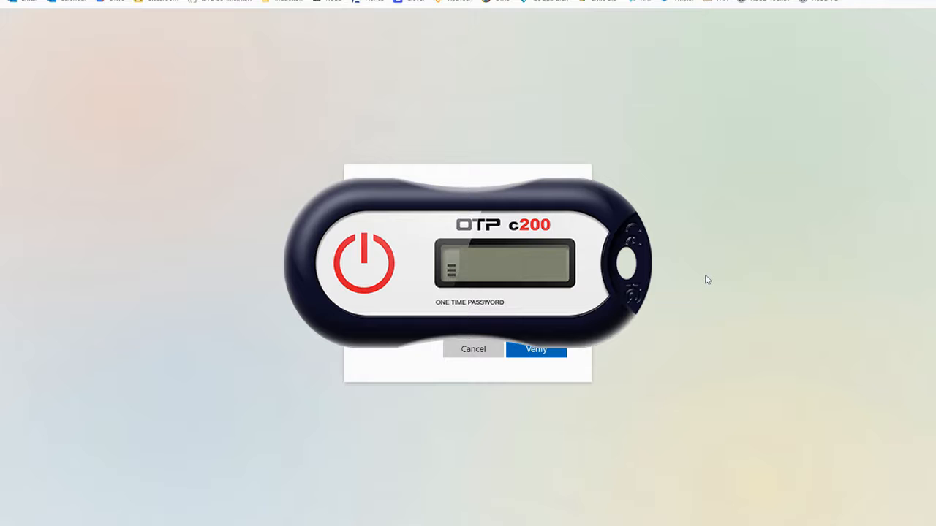
Enter the one-time code from the OTP c200 fob and verify it.
click(363, 262)
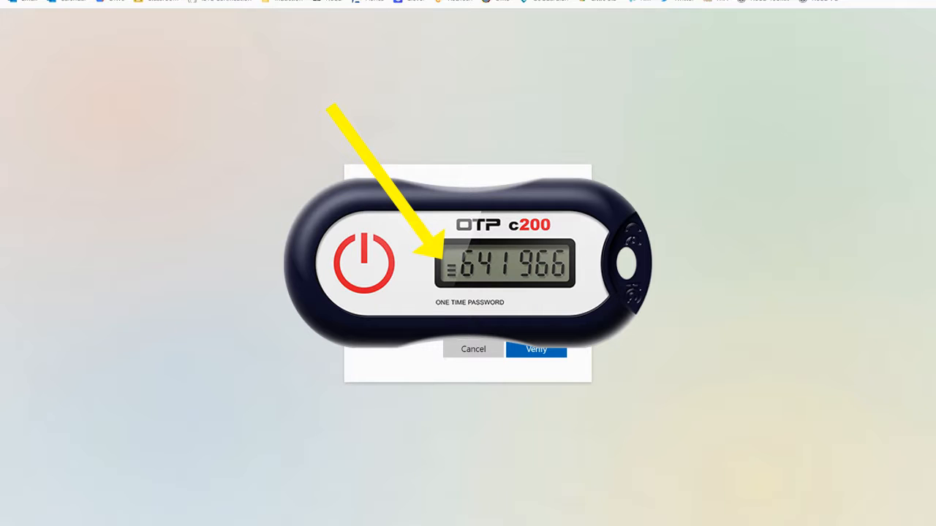
mouse_move(665, 336)
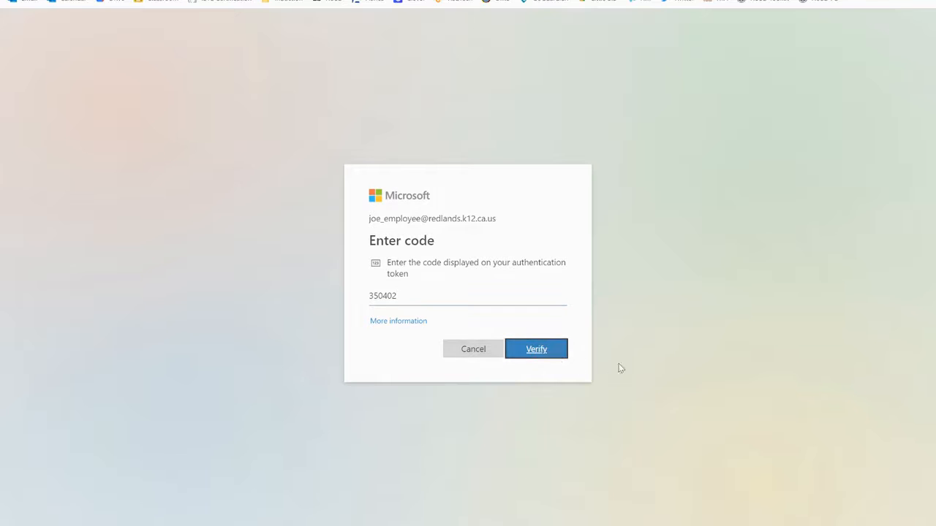
click(536, 348)
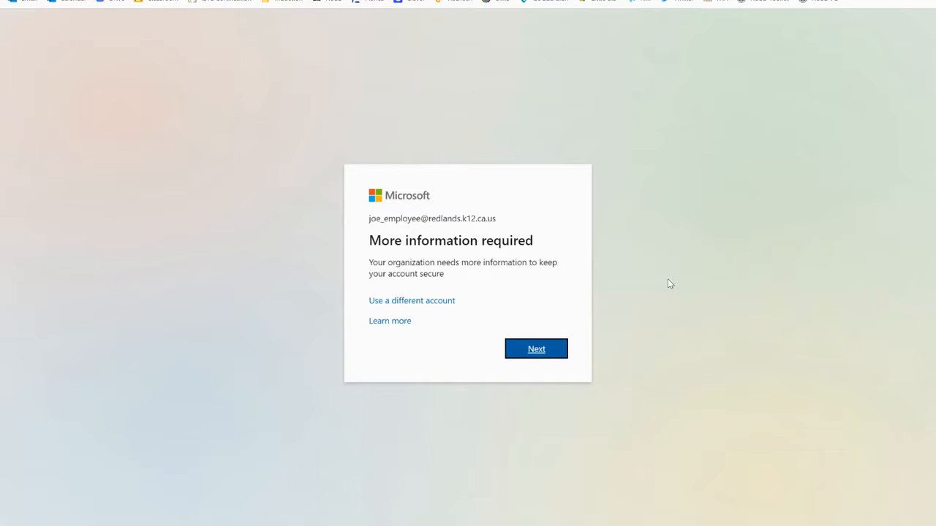
mouse_move(638, 353)
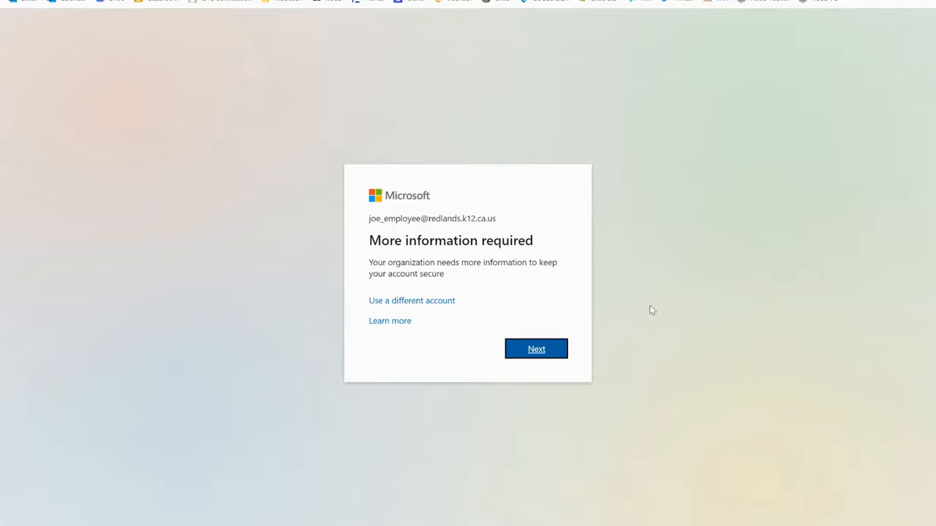
mouse_move(481, 260)
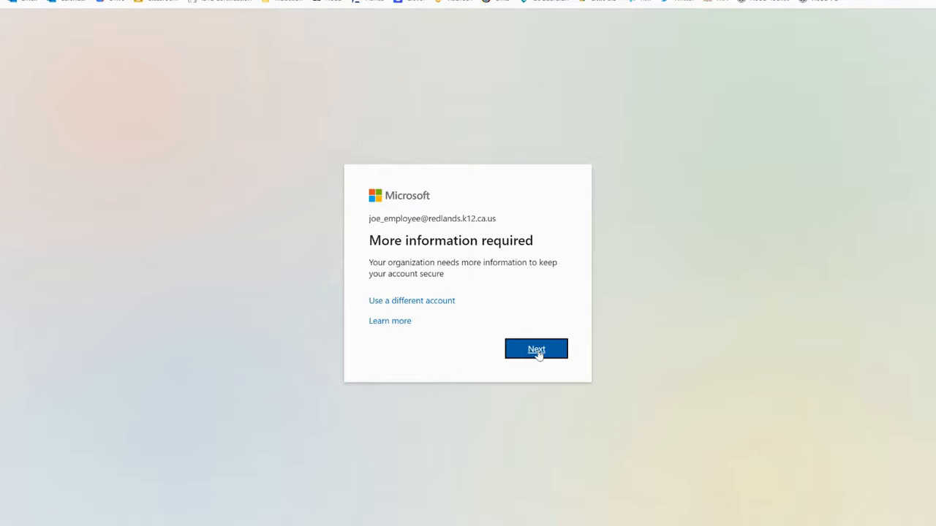
Continue past the More information required notice into the account-security setup.
click(536, 348)
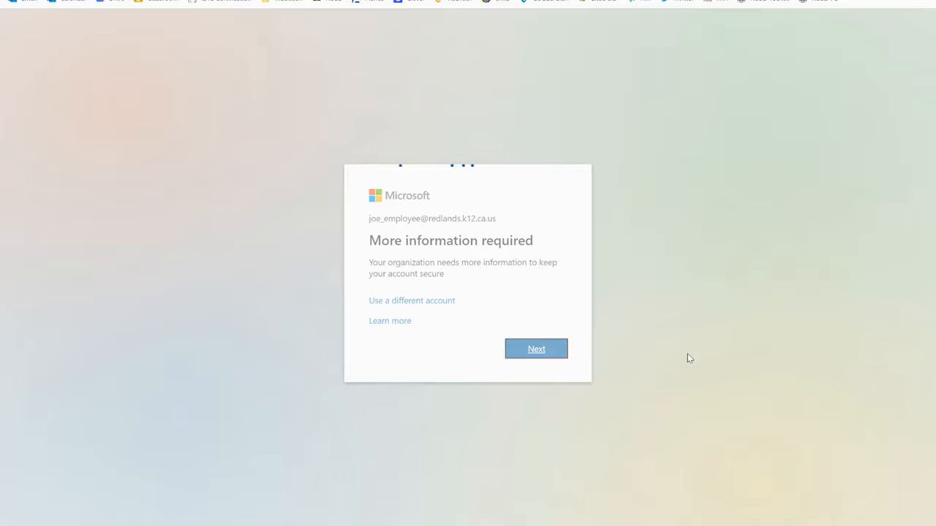
click(535, 348)
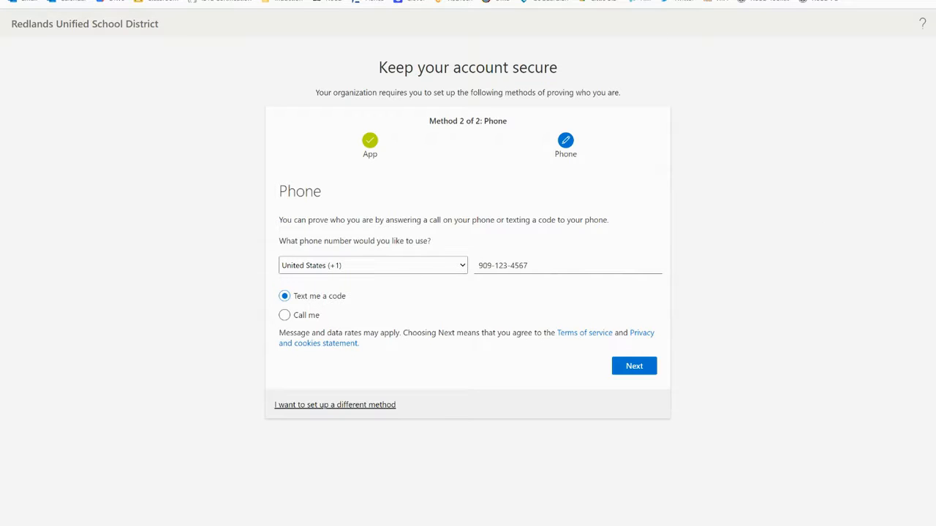
click(633, 365)
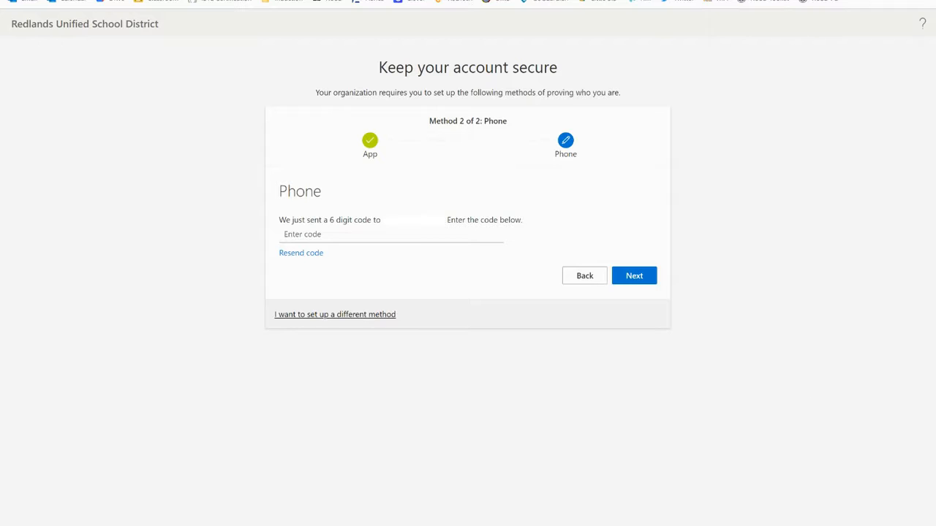
Verify the texted 6-digit code so the phone registers, then proceed after 'SMS verified'.
click(635, 275)
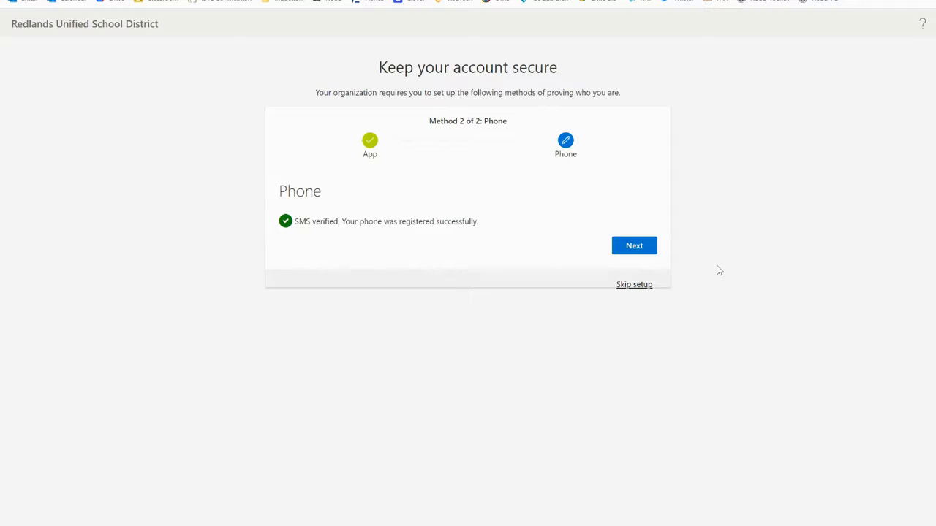
mouse_move(674, 261)
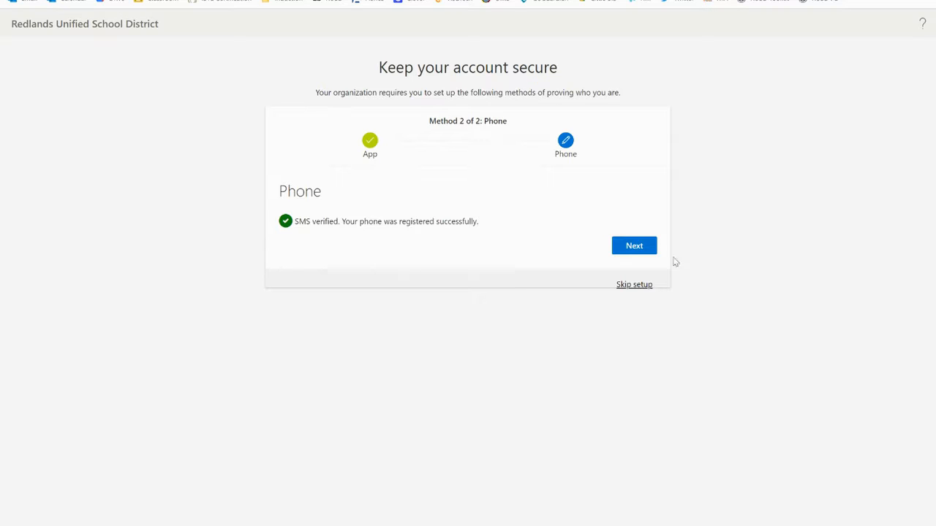
click(634, 245)
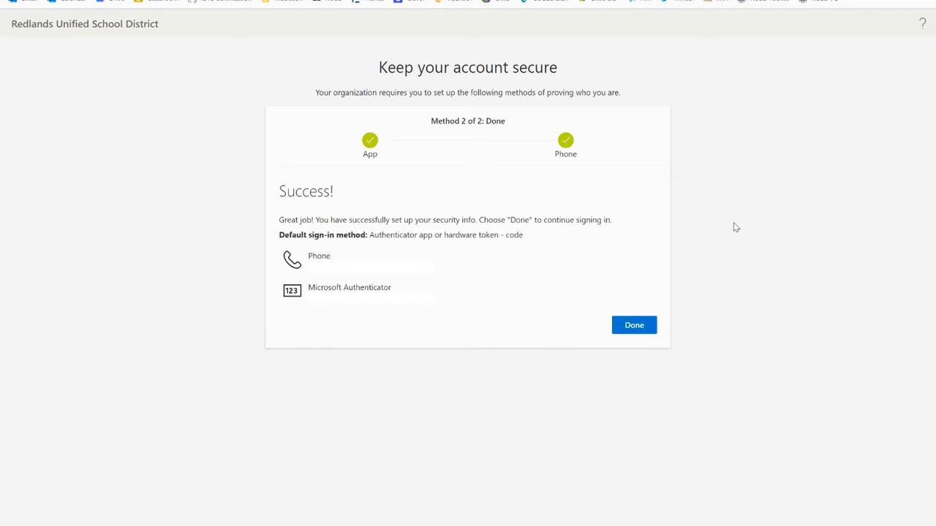
Confirm Done on the Success page listing Phone and Microsoft Authenticator to continue signing in.
click(633, 324)
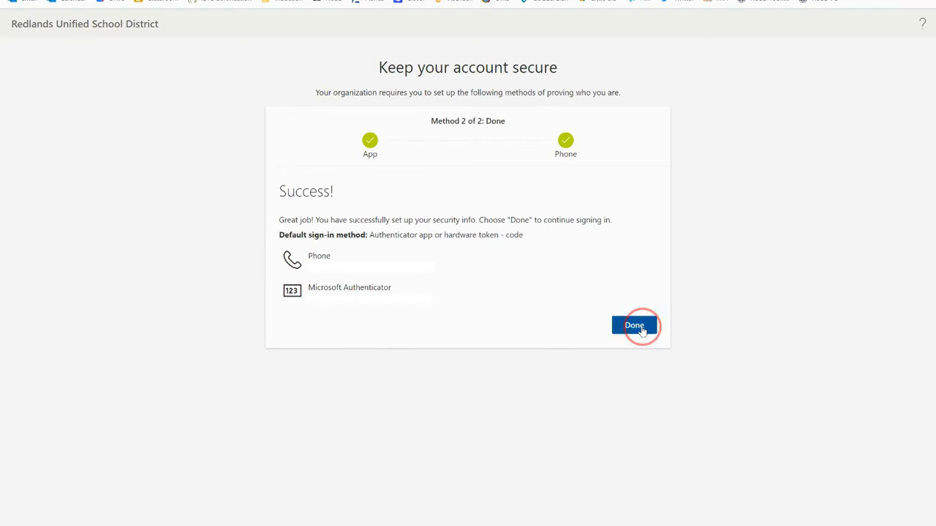
click(635, 324)
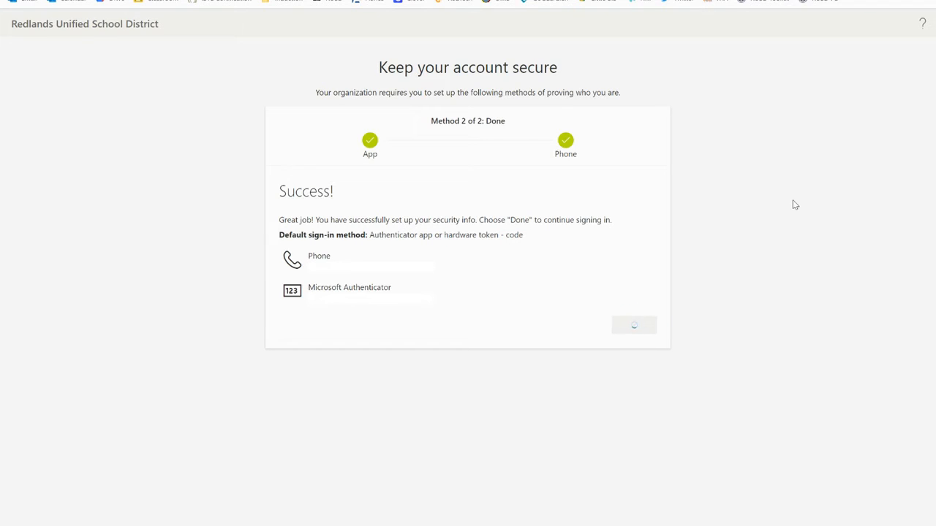